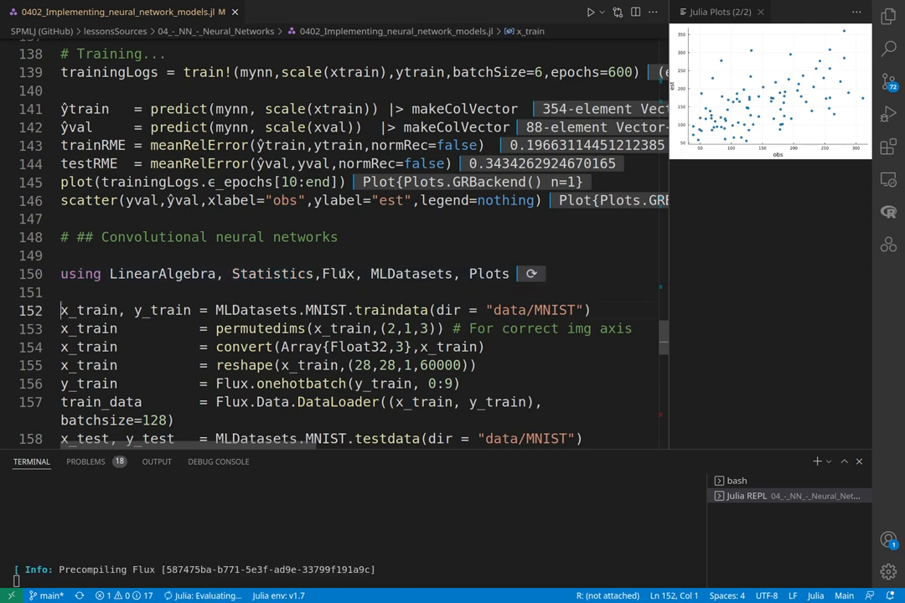
Scroll down to the MNIST training-data loading line while packages finish loading.
{"action": "scroll", "scroll_direction": "down", "scroll_amount": 3}
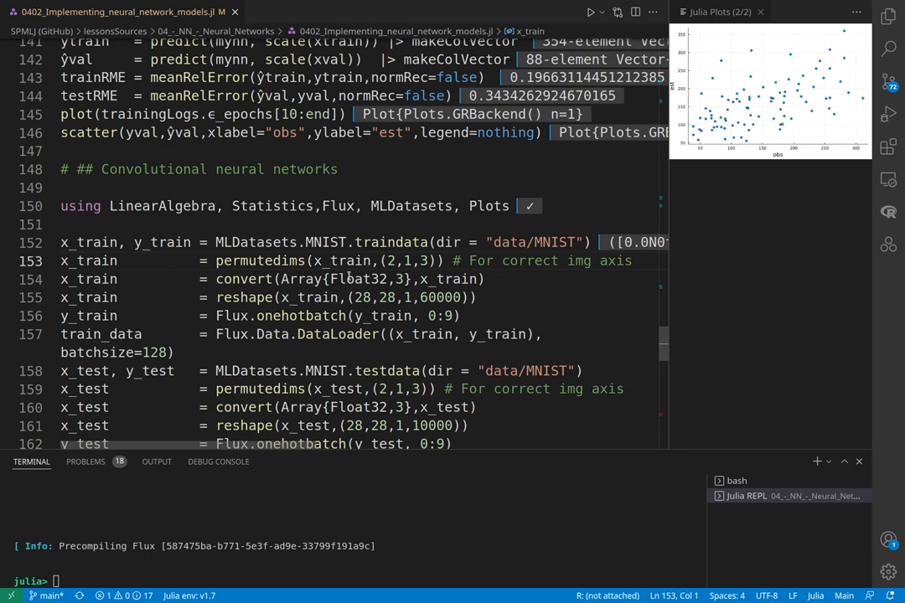
Select the permutedims line on x_train to reorient images to 28×28×60000.
{"action": "double_click", "coordinate": [334, 260]}
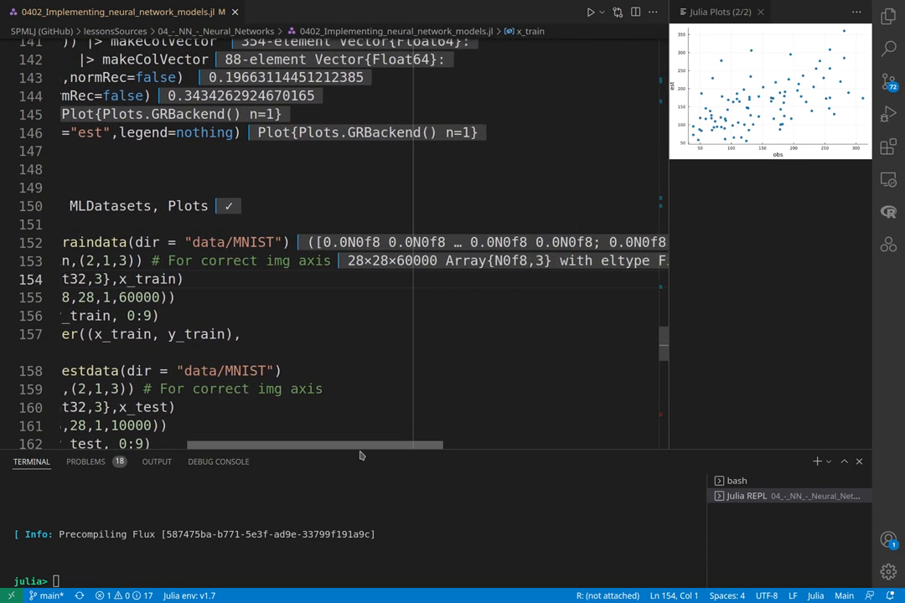
Scroll right along the Float32 convert and reshape lines for training images.
{"action": "scroll", "scroll_direction": "right", "scroll_amount": 3}
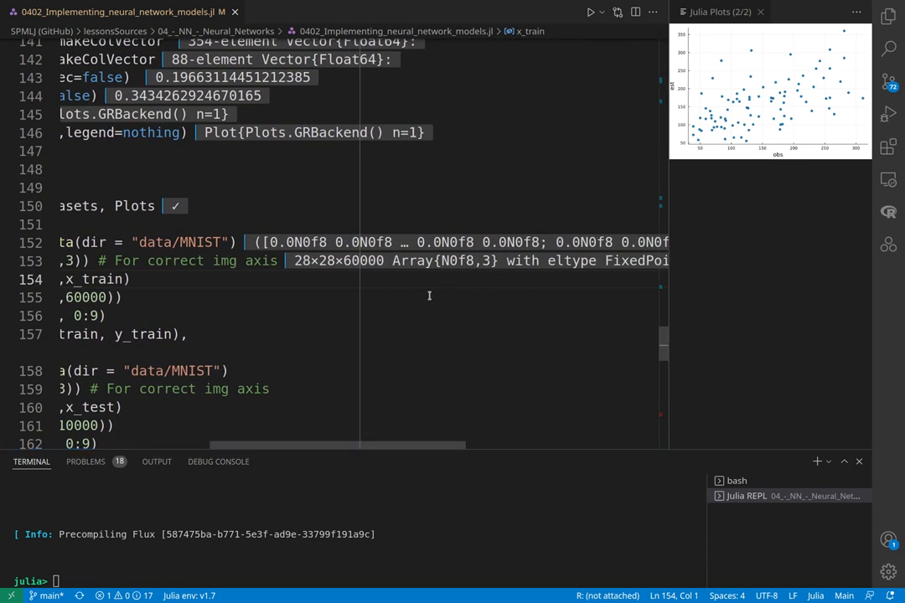
{"action": "mouse_move", "coordinate": [391, 279]}
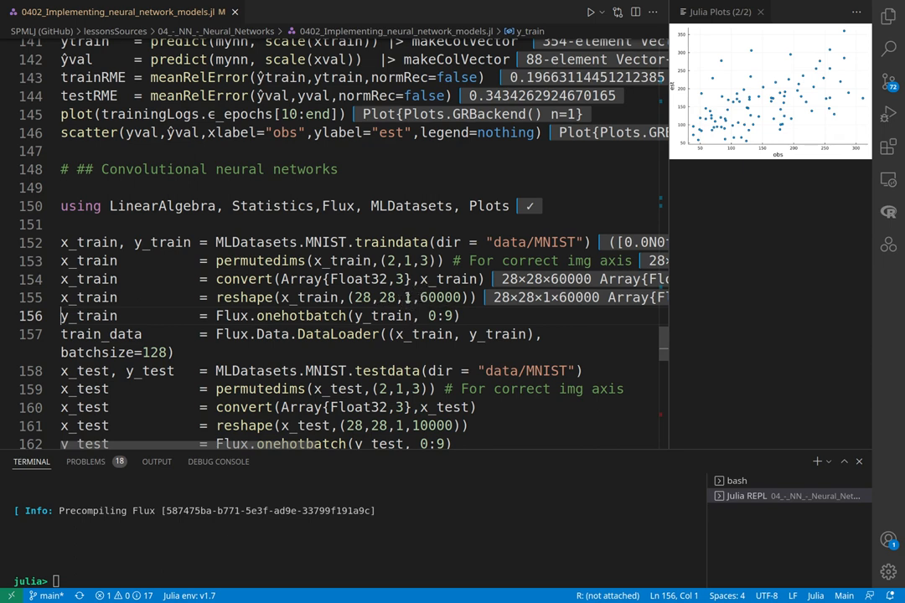
{"action": "mouse_move", "coordinate": [188, 289]}
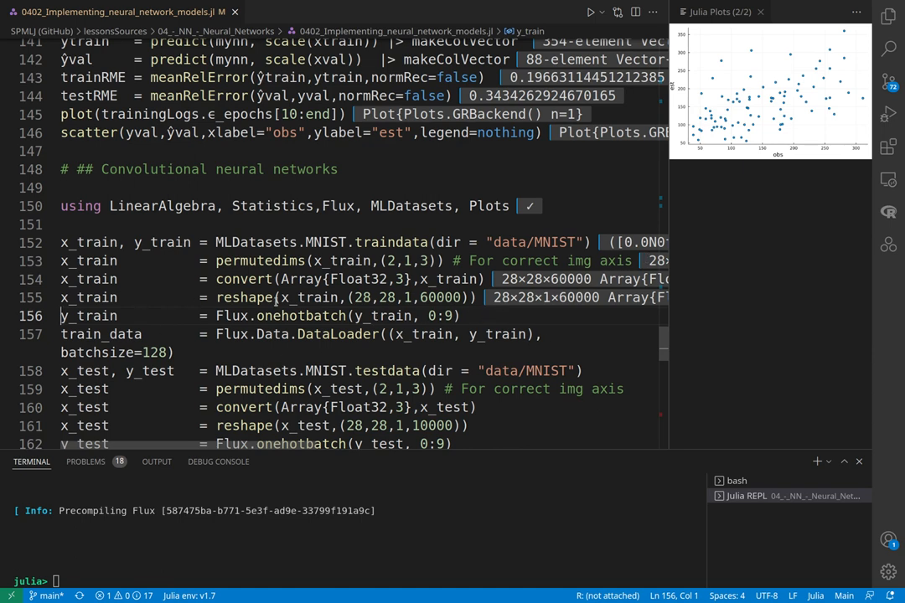
Inspect the 10×60000 OneHotMatrix result of Flux.onehotbatch on training labels.
{"action": "left_click", "coordinate": [462, 316]}
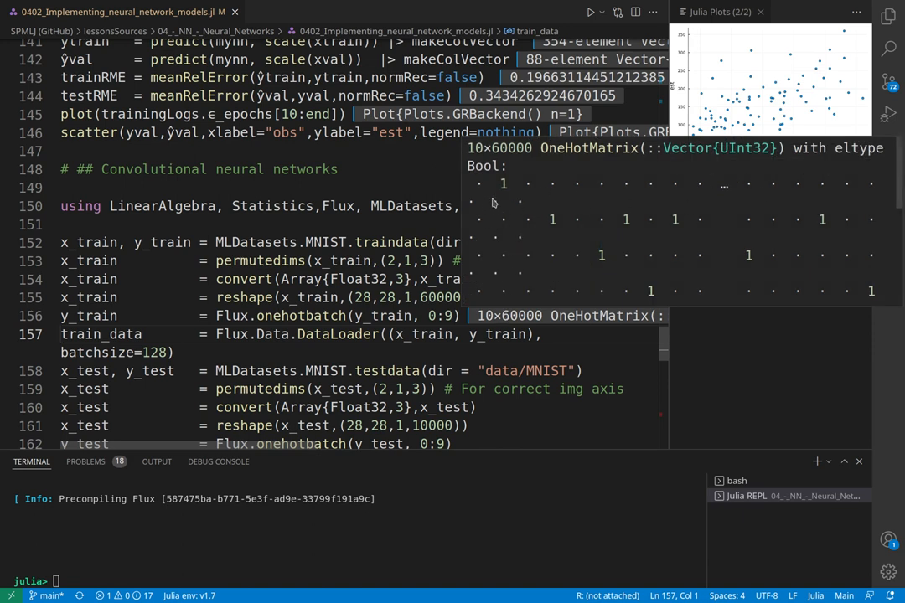
{"action": "mouse_move", "coordinate": [600, 171]}
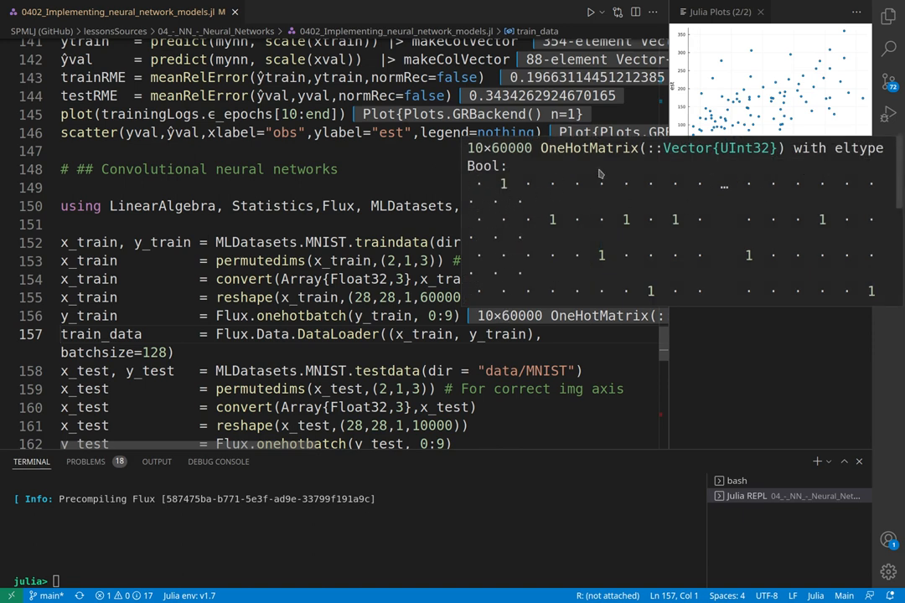
{"action": "mouse_move", "coordinate": [576, 250]}
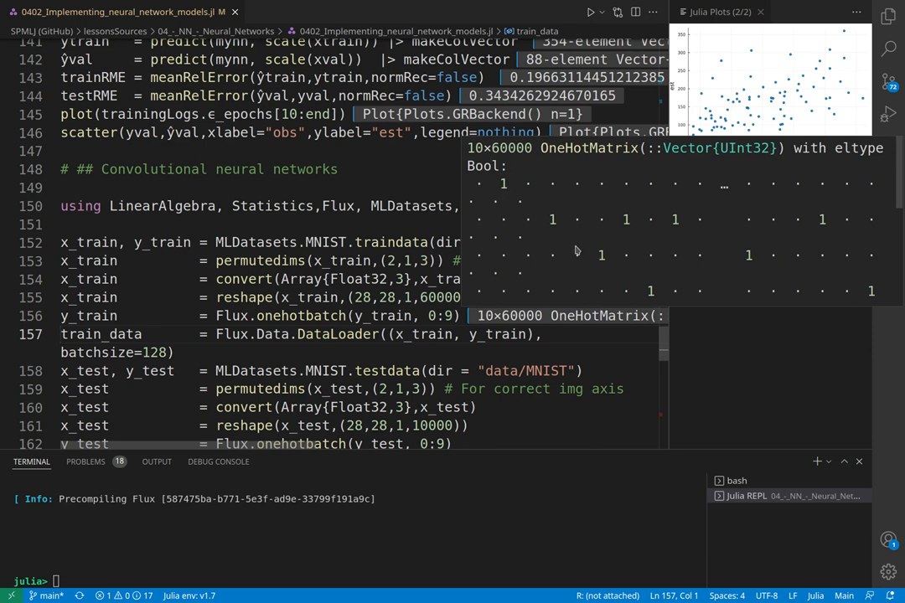
{"action": "mouse_move", "coordinate": [573, 220]}
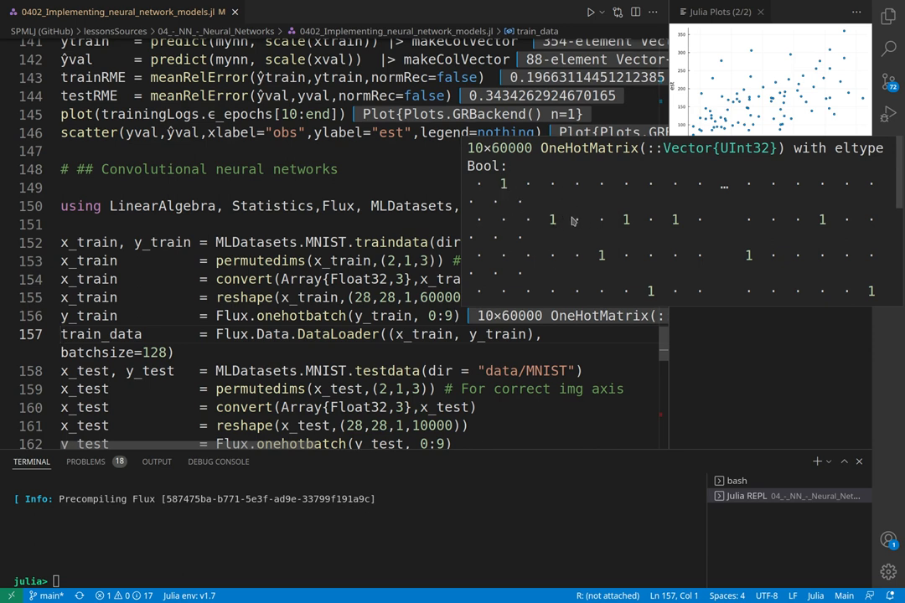
{"action": "mouse_move", "coordinate": [555, 216]}
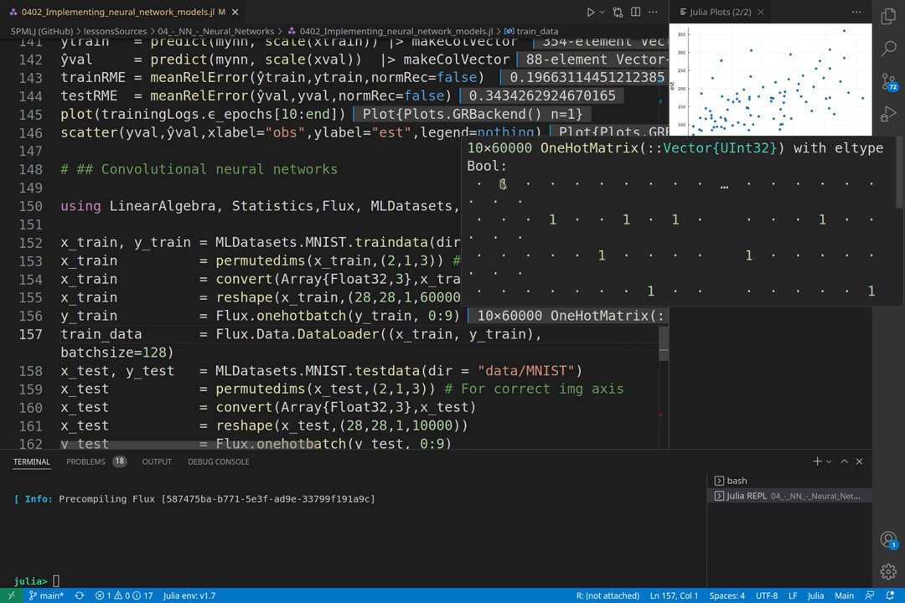
{"action": "mouse_move", "coordinate": [563, 226]}
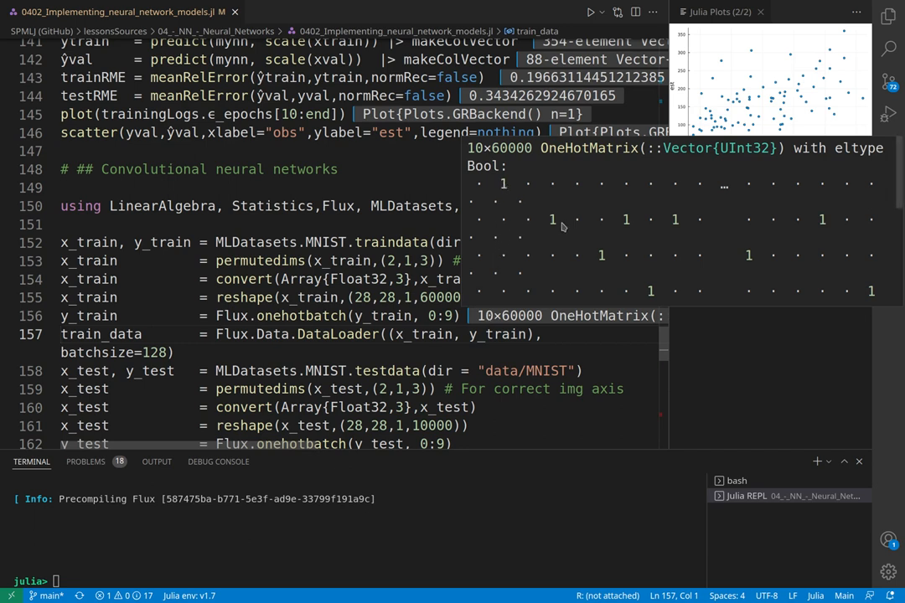
{"action": "mouse_move", "coordinate": [585, 225]}
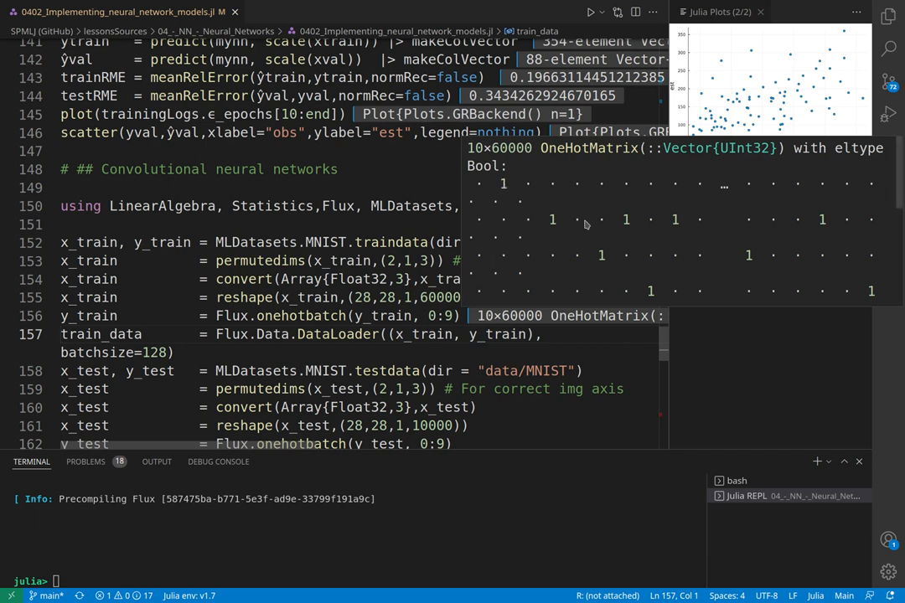
{"action": "mouse_move", "coordinate": [518, 276]}
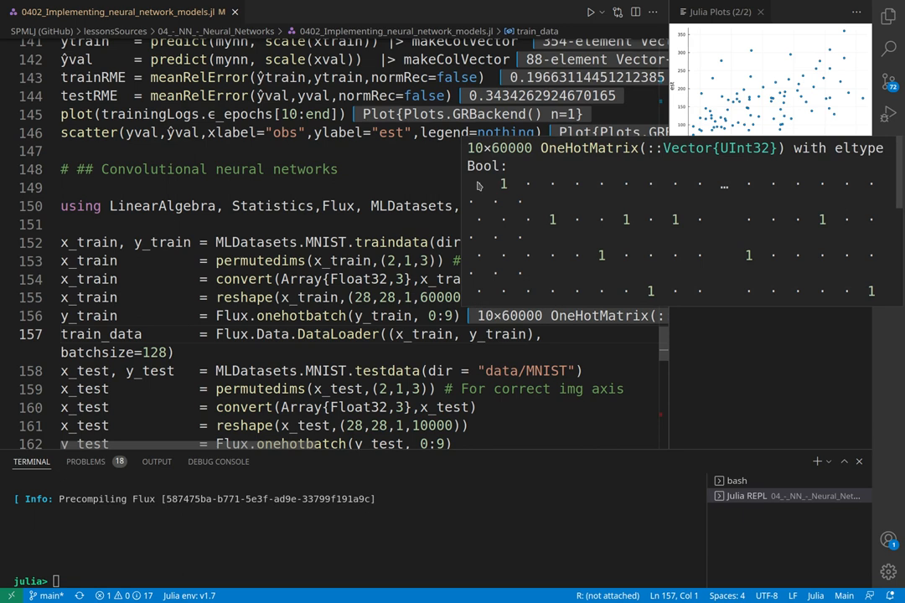
{"action": "mouse_move", "coordinate": [481, 220]}
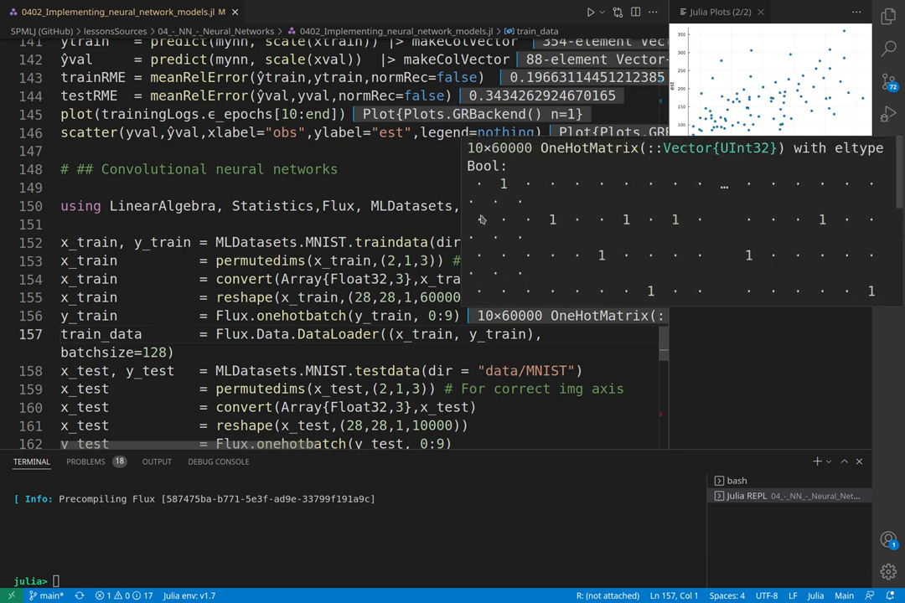
{"action": "mouse_move", "coordinate": [490, 197]}
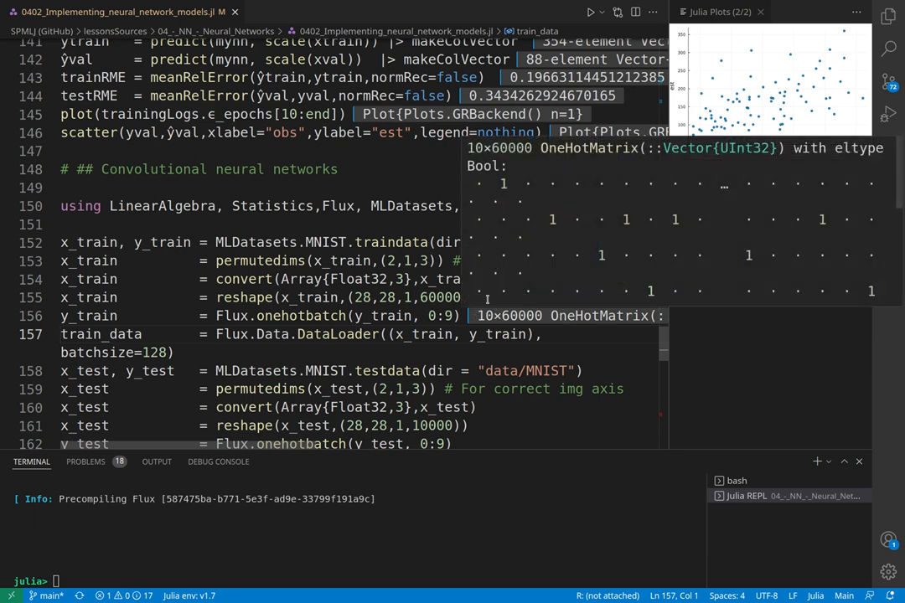
{"action": "mouse_move", "coordinate": [478, 269]}
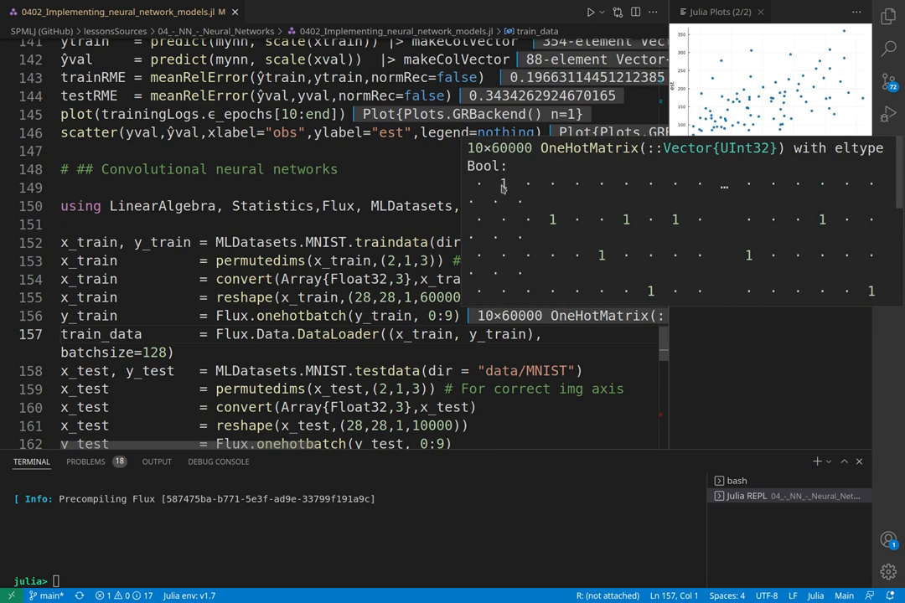
{"action": "mouse_move", "coordinate": [536, 178]}
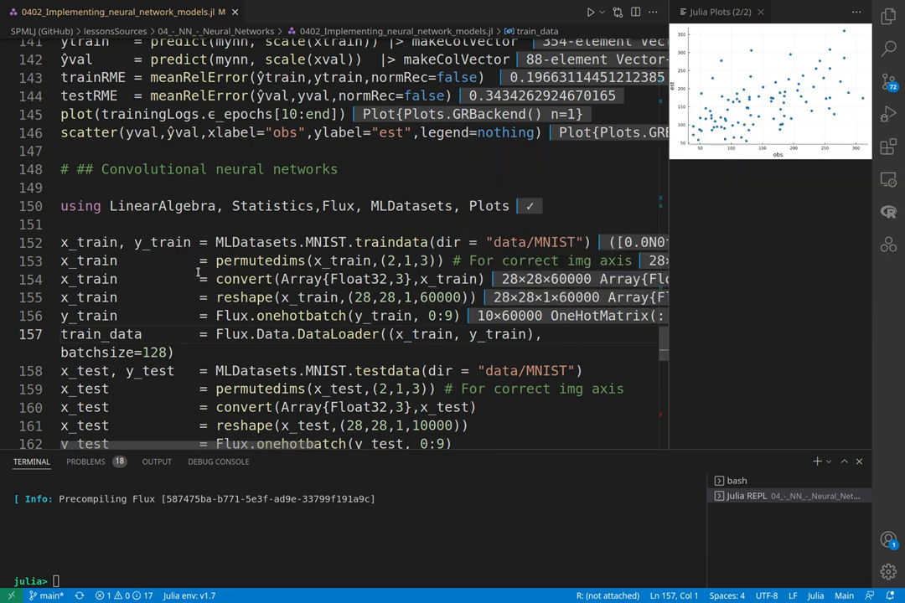
Run the 128-batch train_data DataLoader line, then the test-set loading lines 158–162.
{"action": "scroll", "scroll_direction": "down", "scroll_amount": 3}
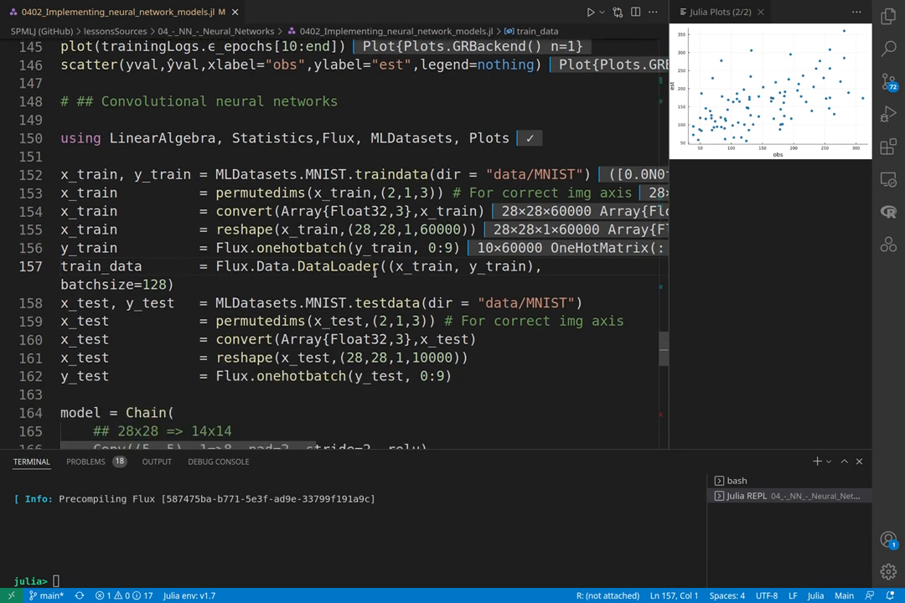
{"action": "scroll", "scroll_direction": "down", "scroll_amount": 3}
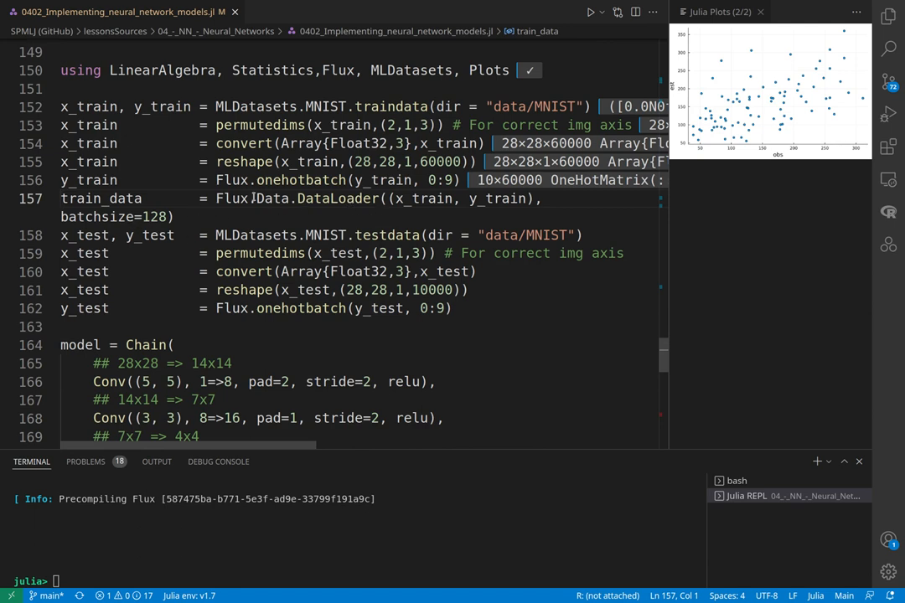
{"action": "left_click", "coordinate": [290, 198]}
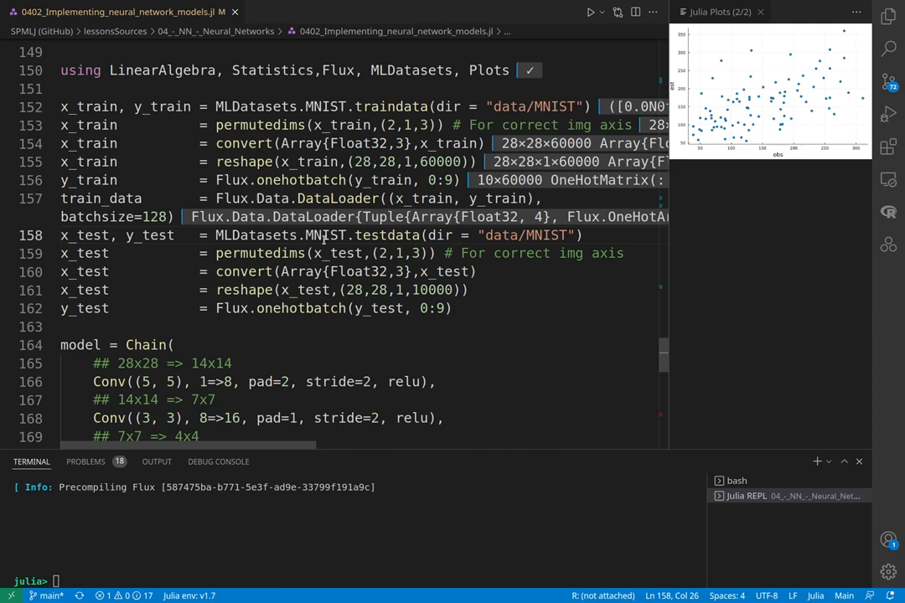
{"action": "left_click", "coordinate": [60, 253]}
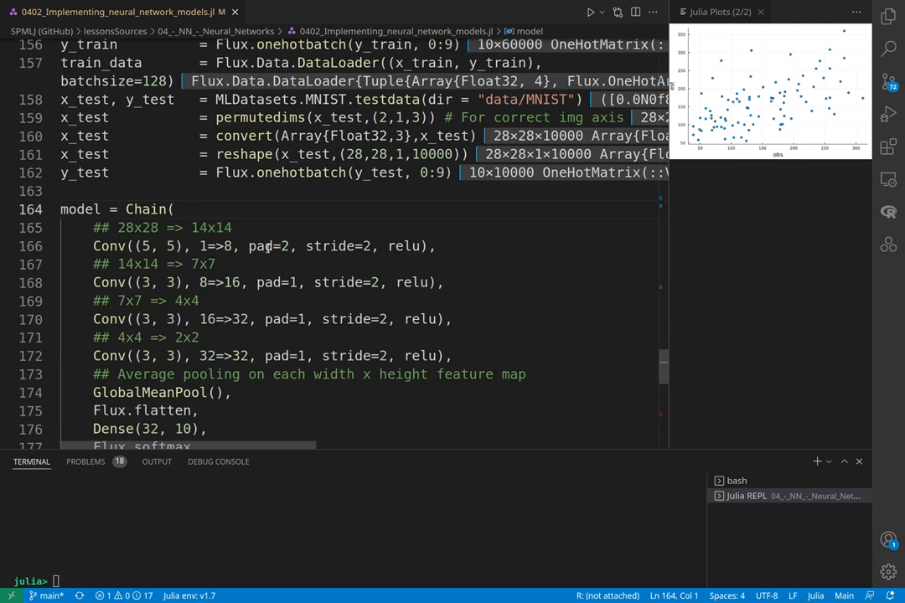
Scroll down to the model = Chain(...) block with Conv, pooling and Dense layers.
{"action": "scroll", "scroll_direction": "down", "scroll_amount": 3}
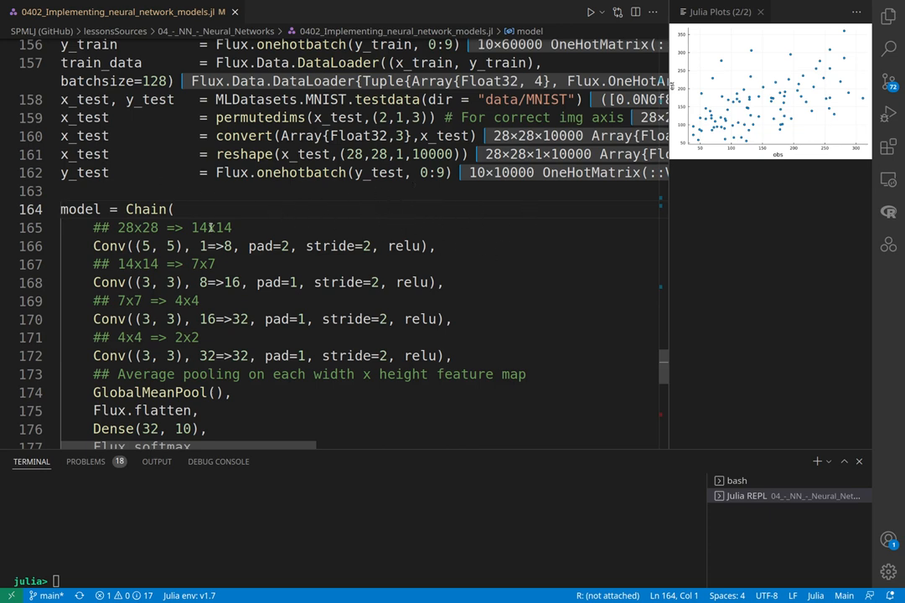
{"action": "scroll", "scroll_direction": "down", "scroll_amount": 3}
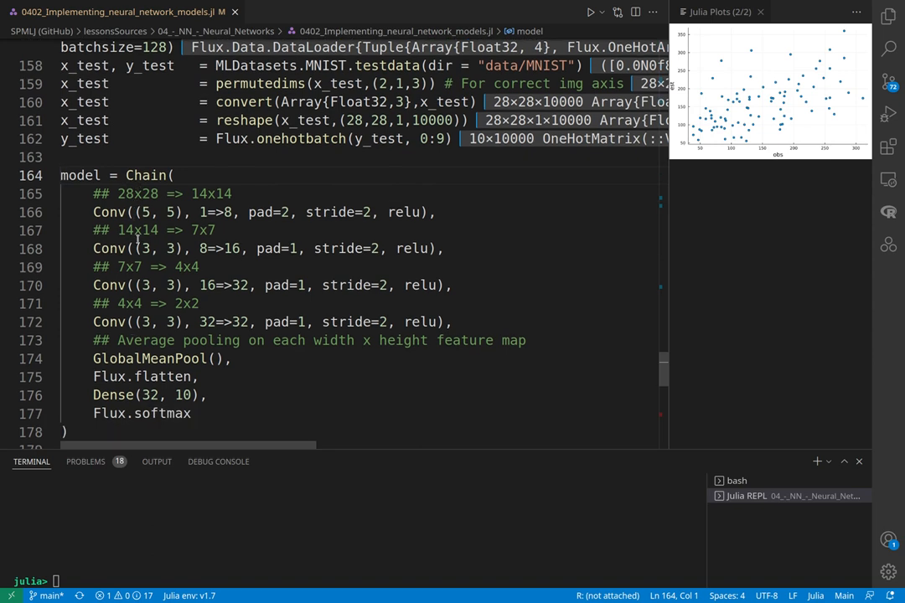
{"action": "mouse_move", "coordinate": [368, 193]}
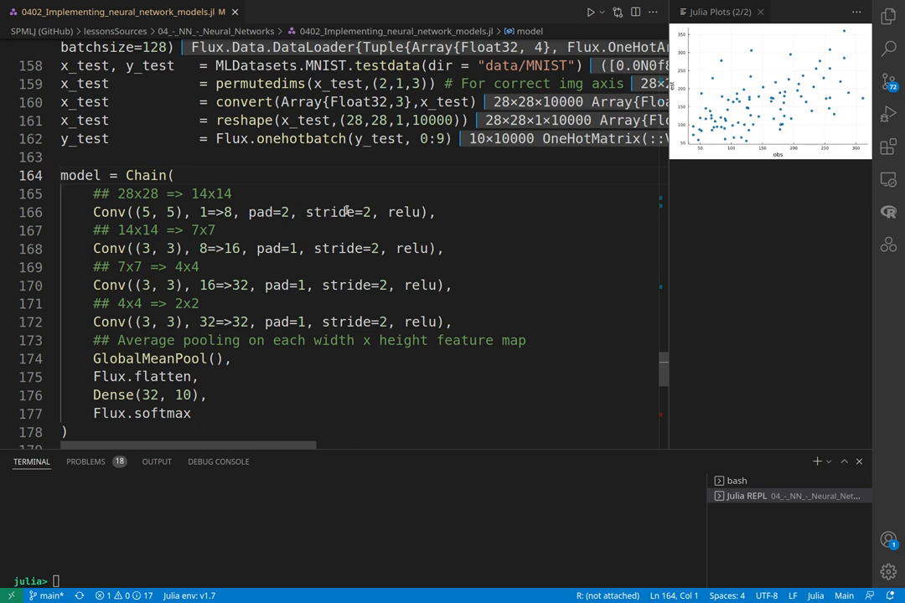
{"action": "mouse_move", "coordinate": [217, 194]}
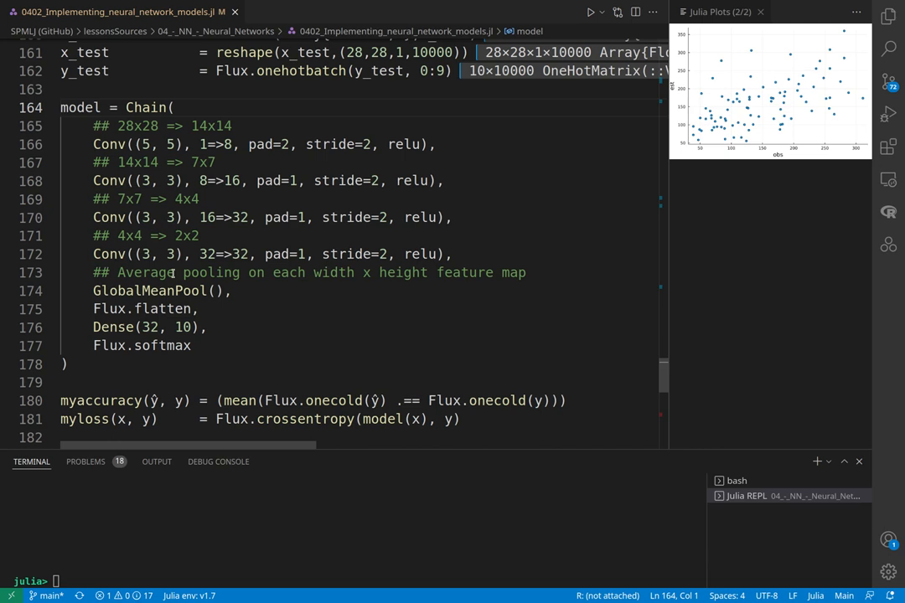
{"action": "mouse_move", "coordinate": [240, 306]}
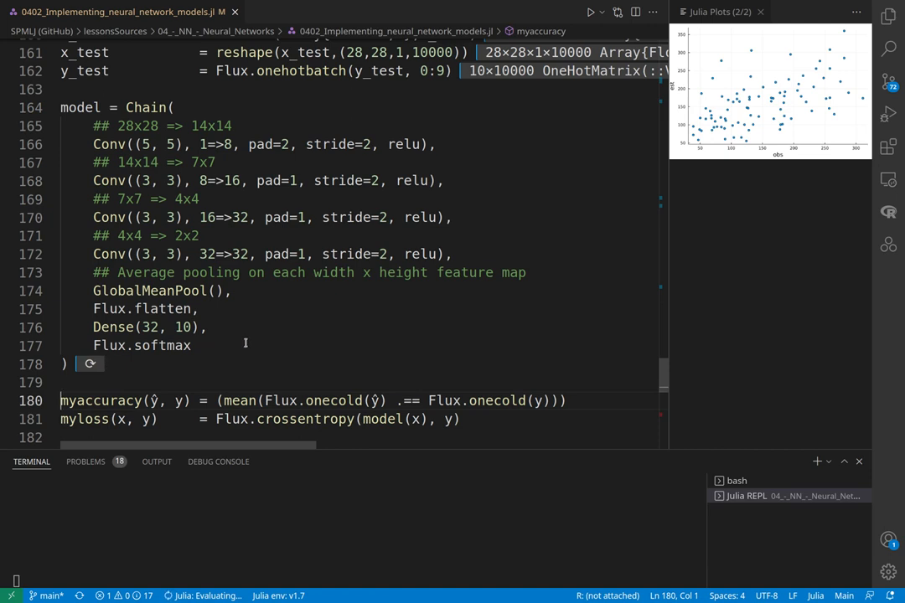
Scroll through the myaccuracy, myloss, ADAM optimizer, ps and number_epochs lines.
{"action": "scroll", "scroll_direction": "down", "scroll_amount": 3}
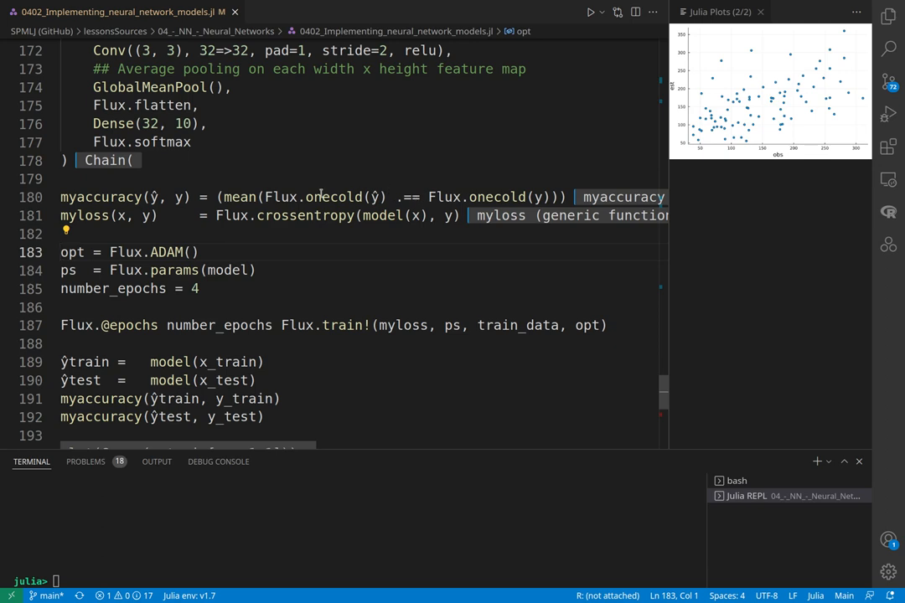
{"action": "mouse_move", "coordinate": [674, 465]}
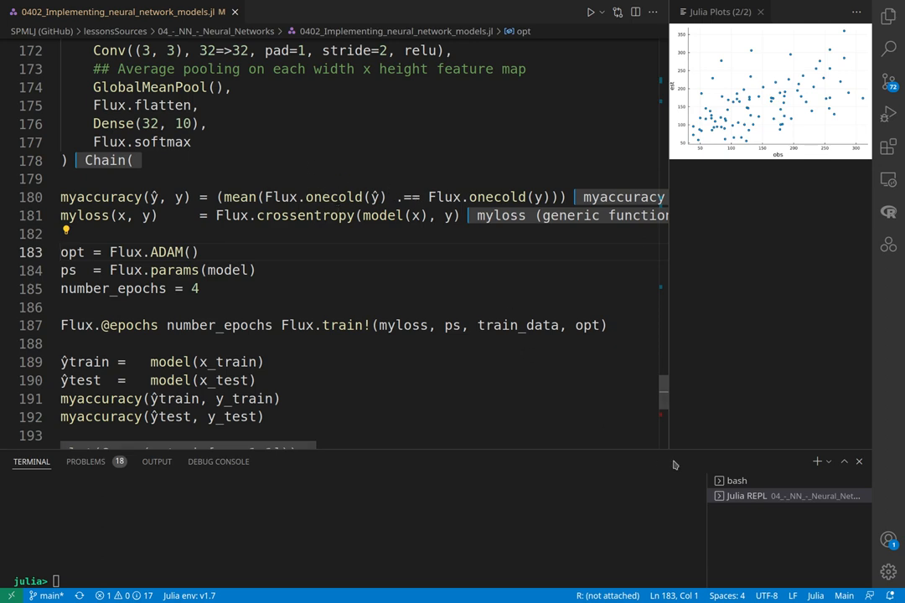
{"action": "mouse_move", "coordinate": [374, 169]}
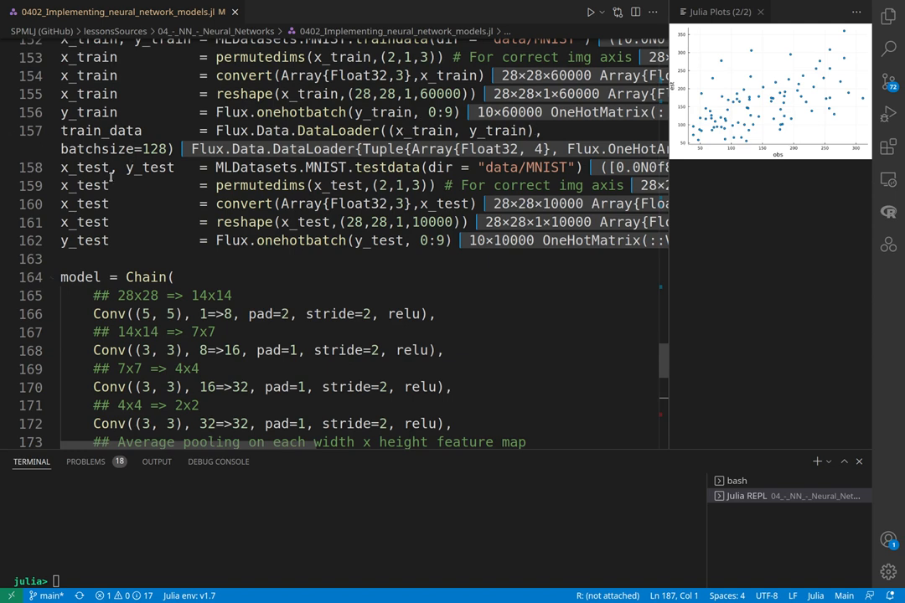
{"action": "scroll", "scroll_direction": "down", "scroll_amount": 3}
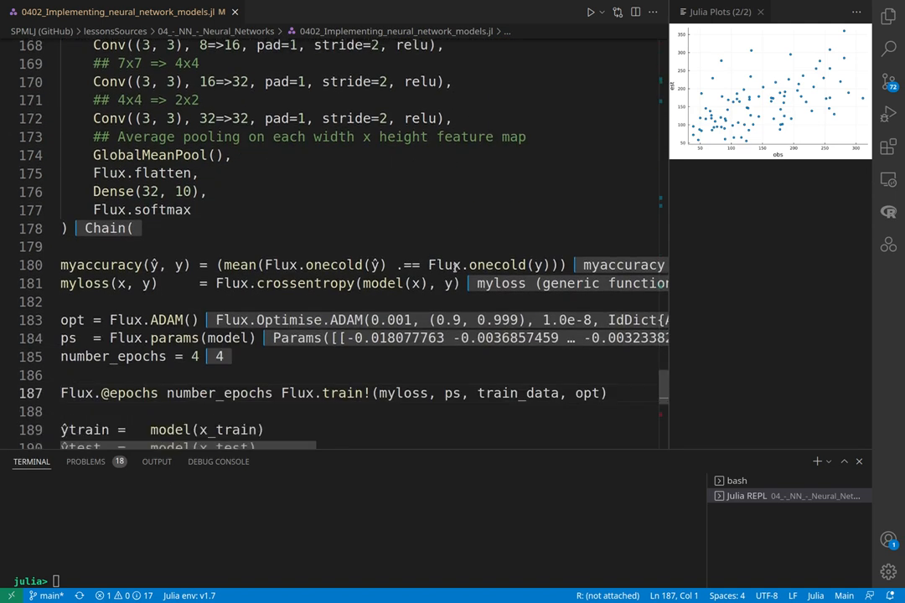
{"action": "scroll", "scroll_direction": "down", "scroll_amount": 3}
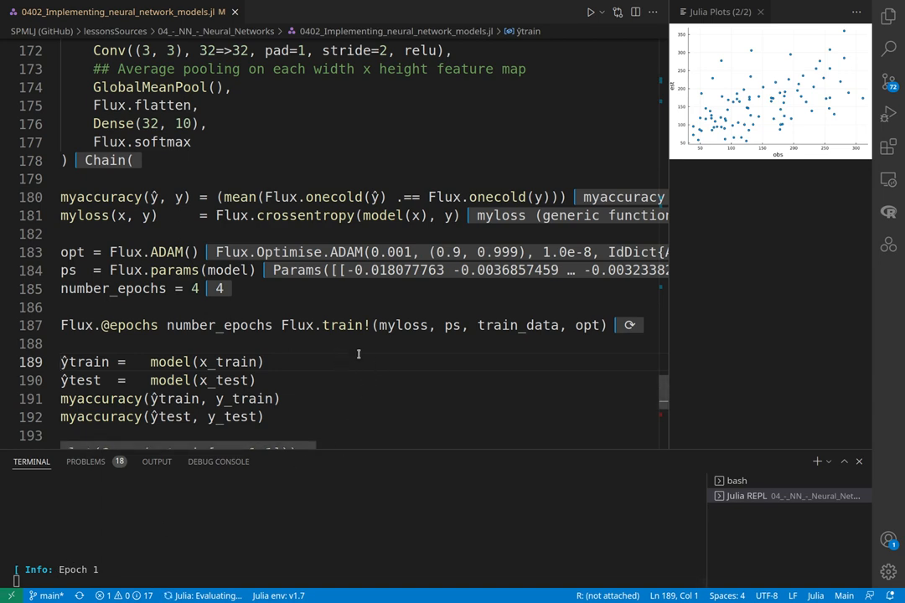
{"action": "mouse_move", "coordinate": [330, 385]}
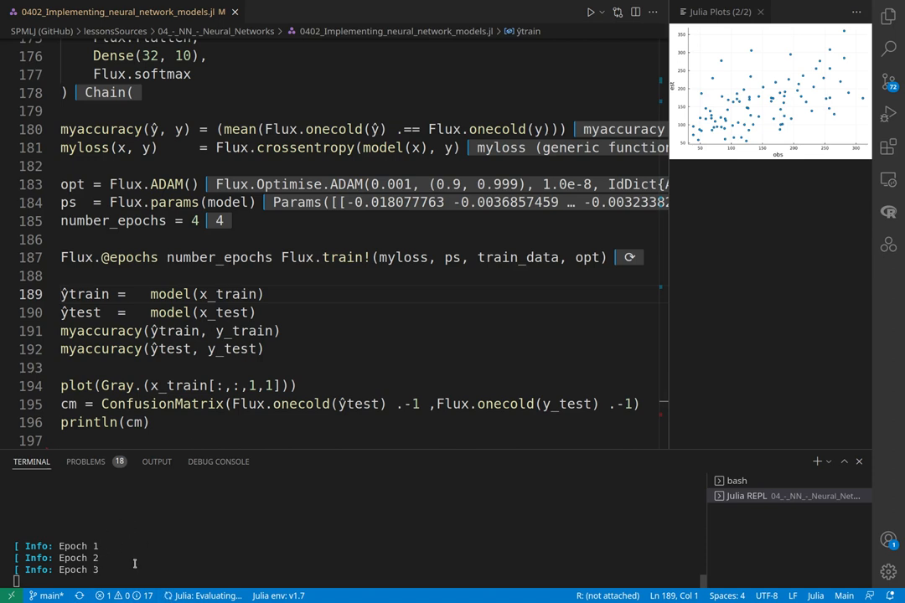
{"action": "mouse_move", "coordinate": [282, 366]}
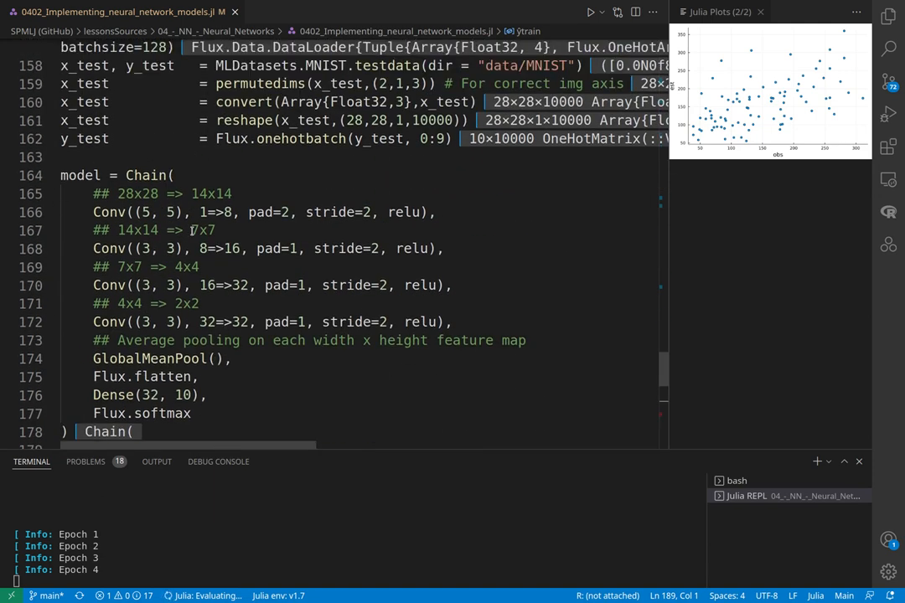
{"action": "scroll", "scroll_direction": "down", "scroll_amount": 3}
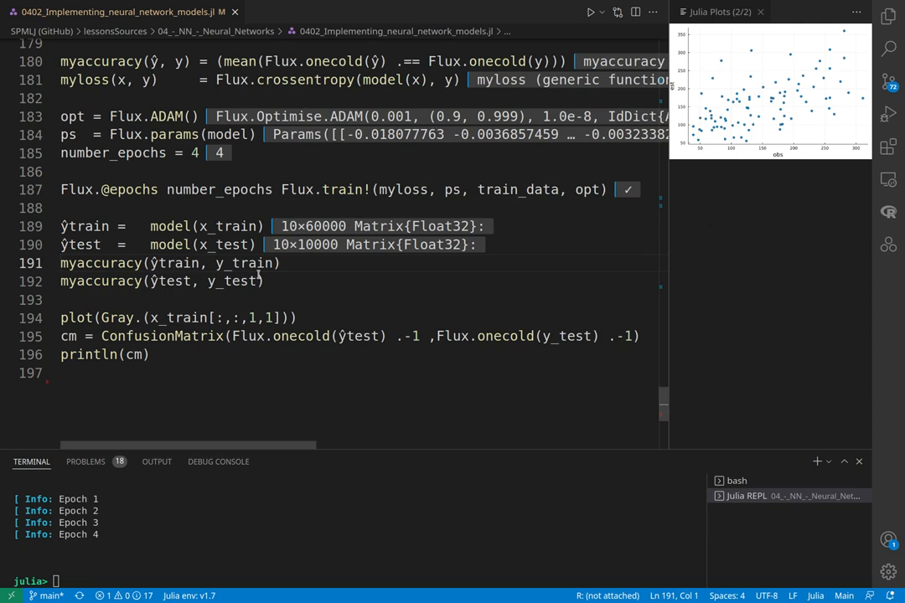
Select lines 189–192 computing ŷtrain, ŷtest and both myaccuracy values.
{"action": "left_click", "coordinate": [281, 263]}
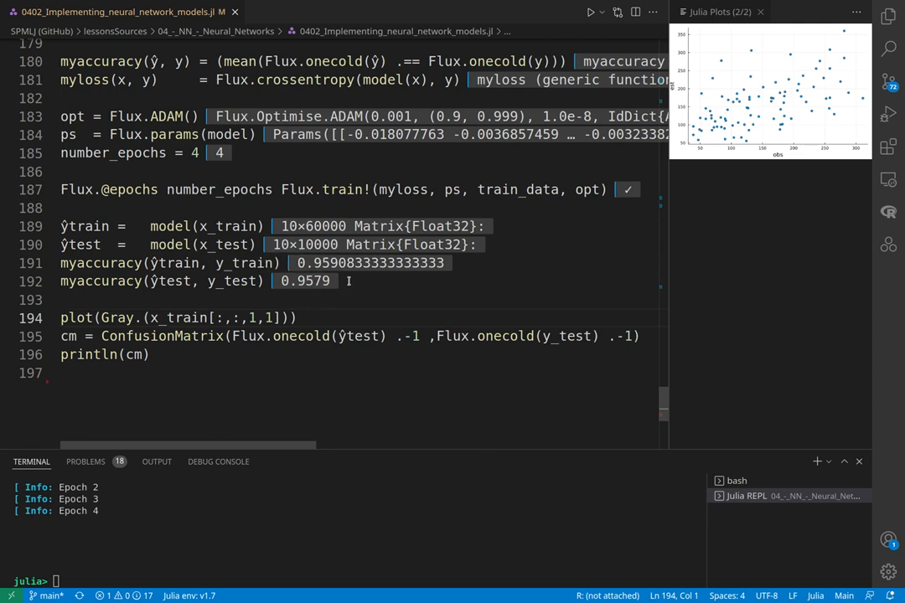
{"action": "mouse_move", "coordinate": [244, 281]}
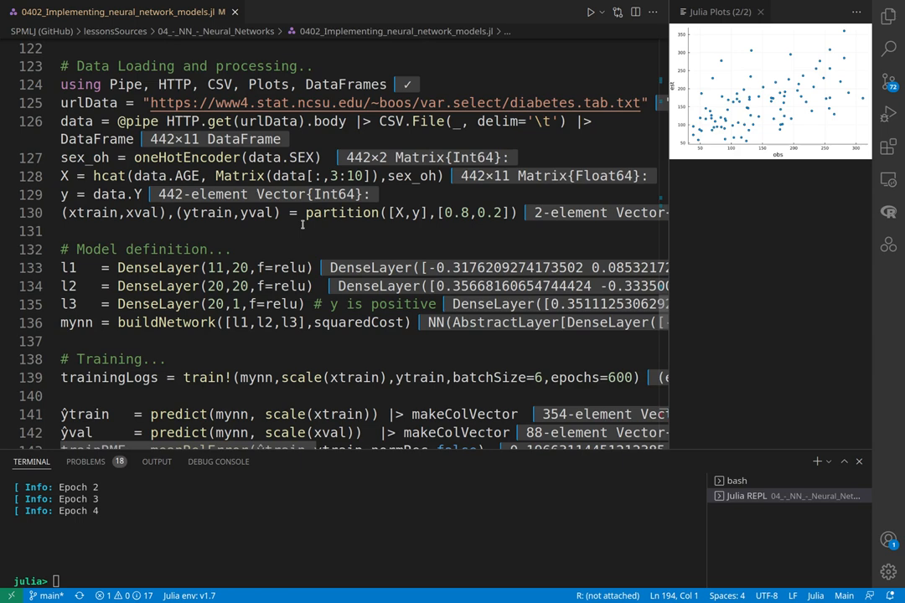
{"action": "scroll", "scroll_direction": "down", "scroll_amount": 3}
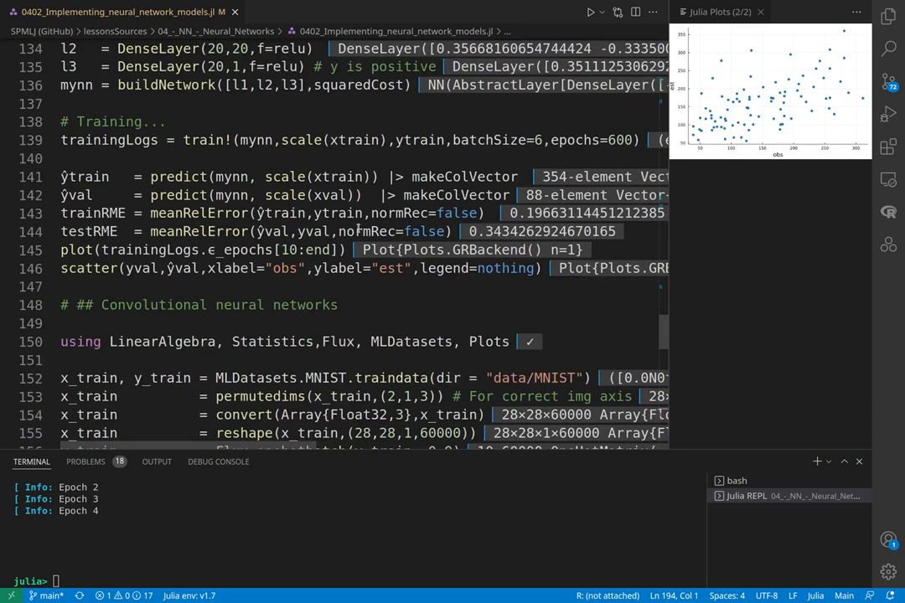
{"action": "scroll", "scroll_direction": "down", "scroll_amount": 3}
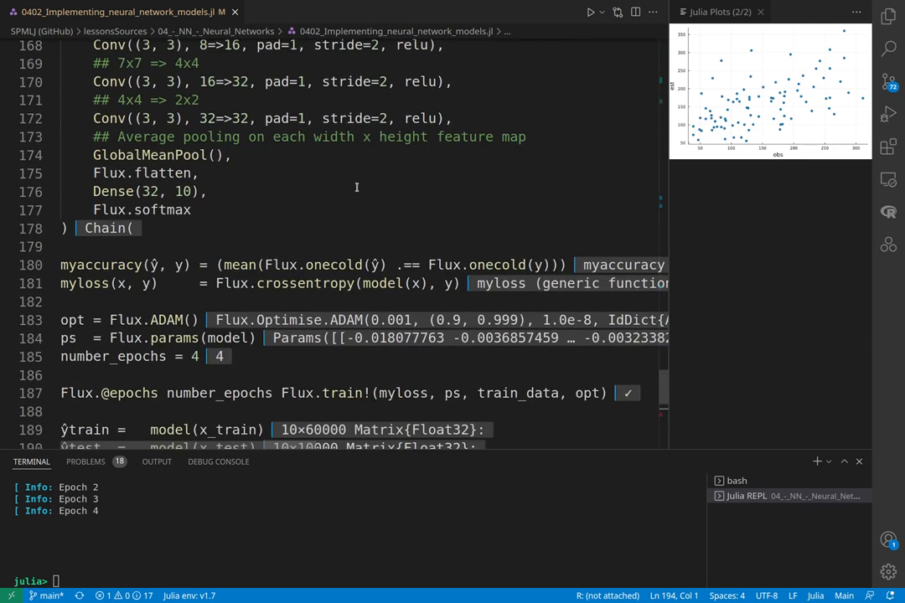
{"action": "scroll", "scroll_direction": "down", "scroll_amount": 3}
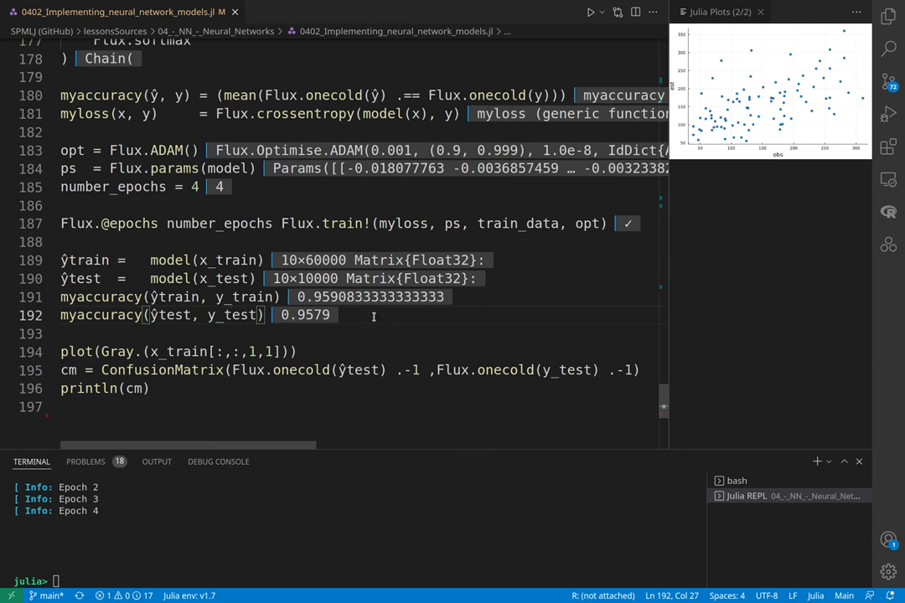
{"action": "scroll", "scroll_direction": "down", "scroll_amount": 3}
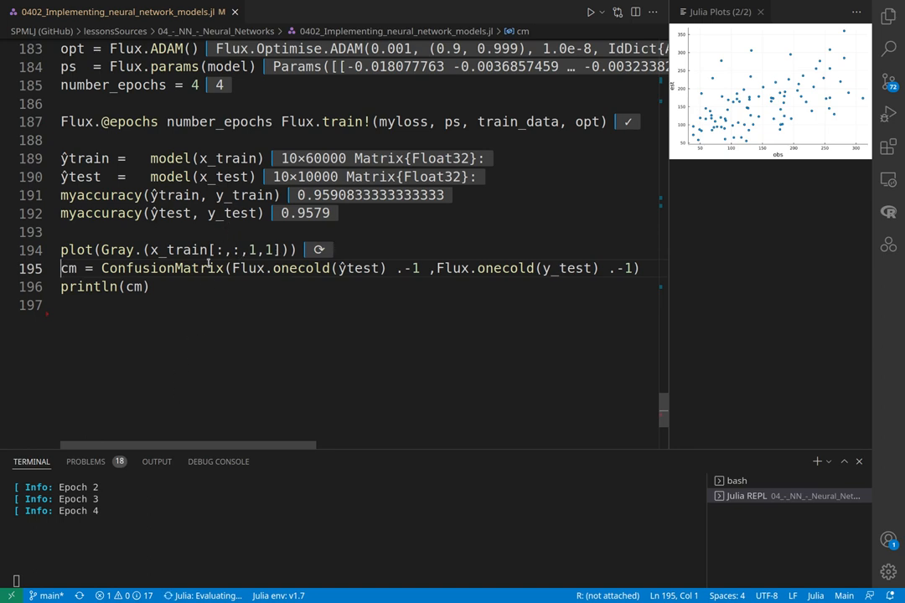
{"action": "mouse_move", "coordinate": [259, 413]}
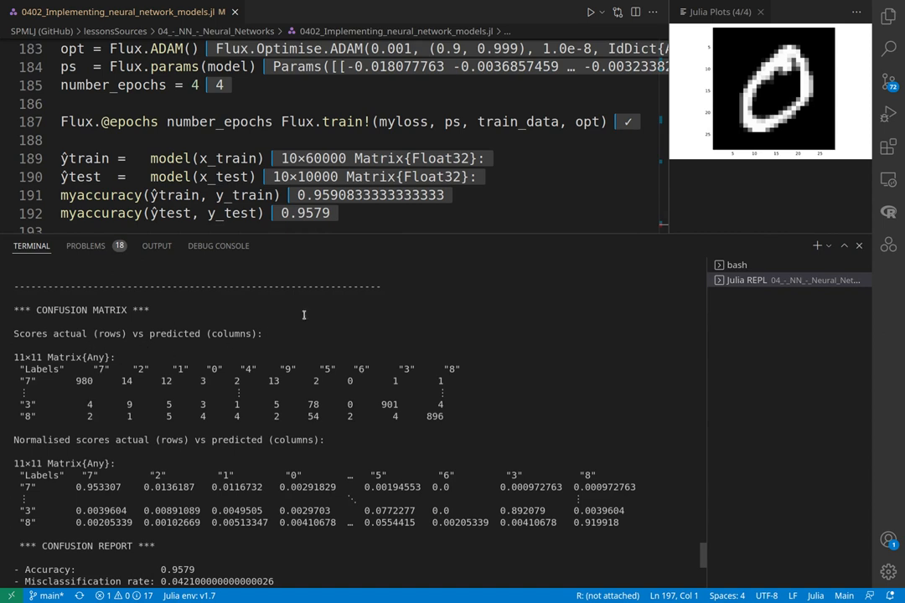
{"action": "mouse_move", "coordinate": [387, 243]}
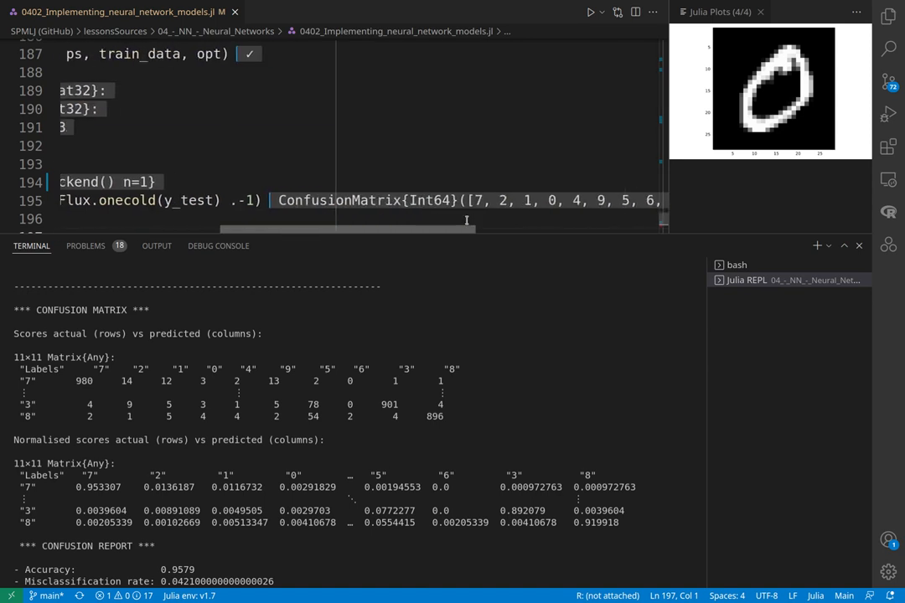
Scroll the REPL to read per-class precision, recall, specificity and F1 (weighted ≈0.958).
{"action": "scroll", "scroll_direction": "left", "scroll_amount": 3}
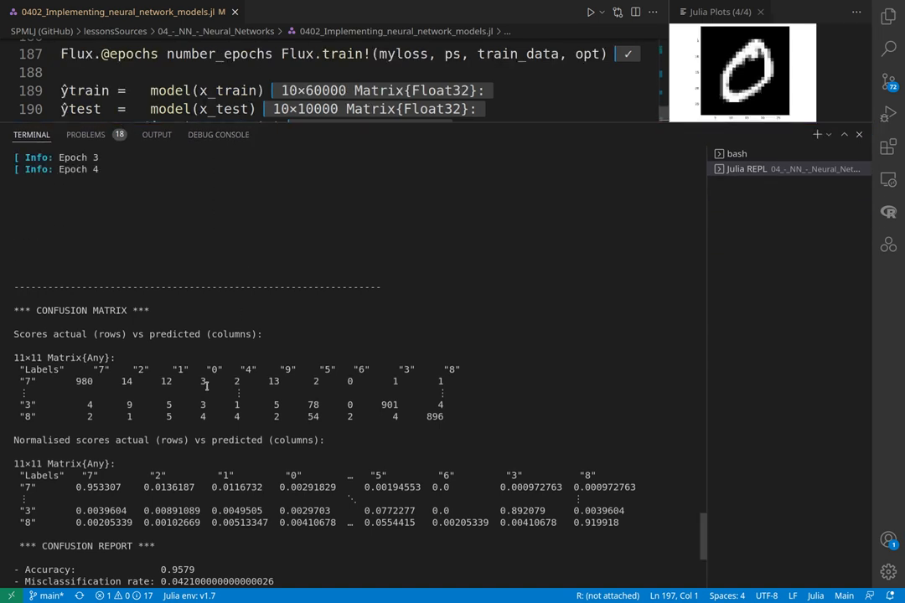
{"action": "scroll", "scroll_direction": "down", "scroll_amount": 3}
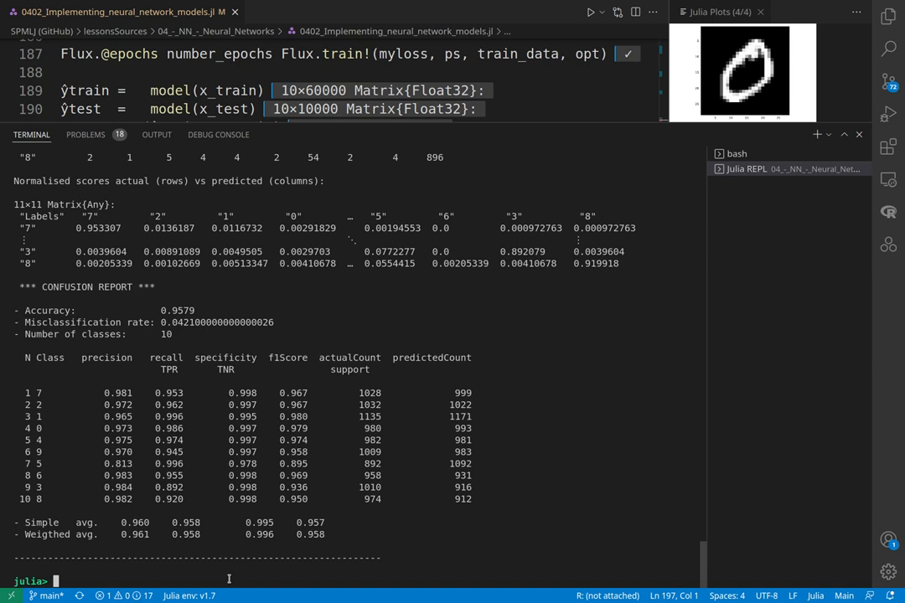
Run println(cm) in the Julia REPL to print the full confusion matrix.
{"action": "type", "text": "println("}
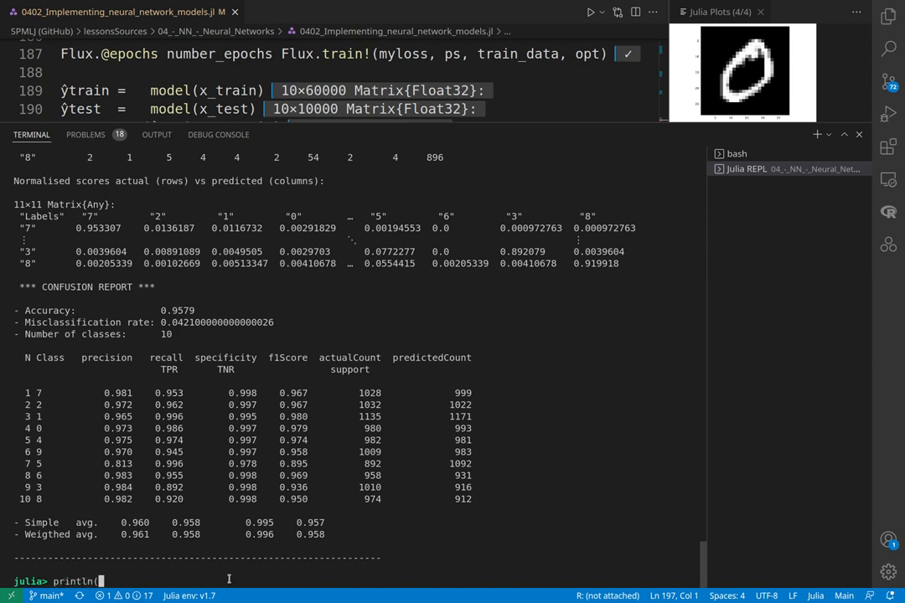
{"action": "type", "text": "cm"}
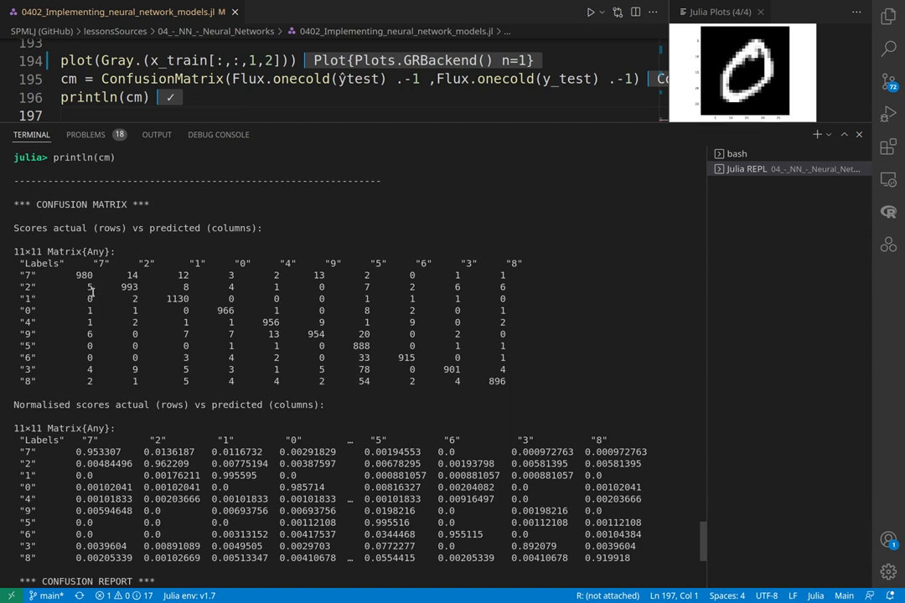
{"action": "mouse_move", "coordinate": [449, 352]}
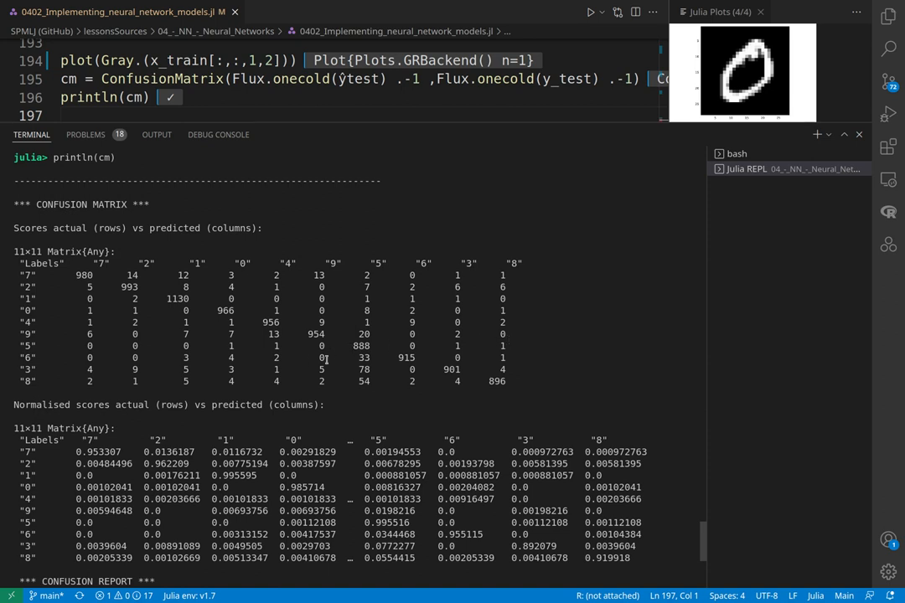
{"action": "mouse_move", "coordinate": [338, 351]}
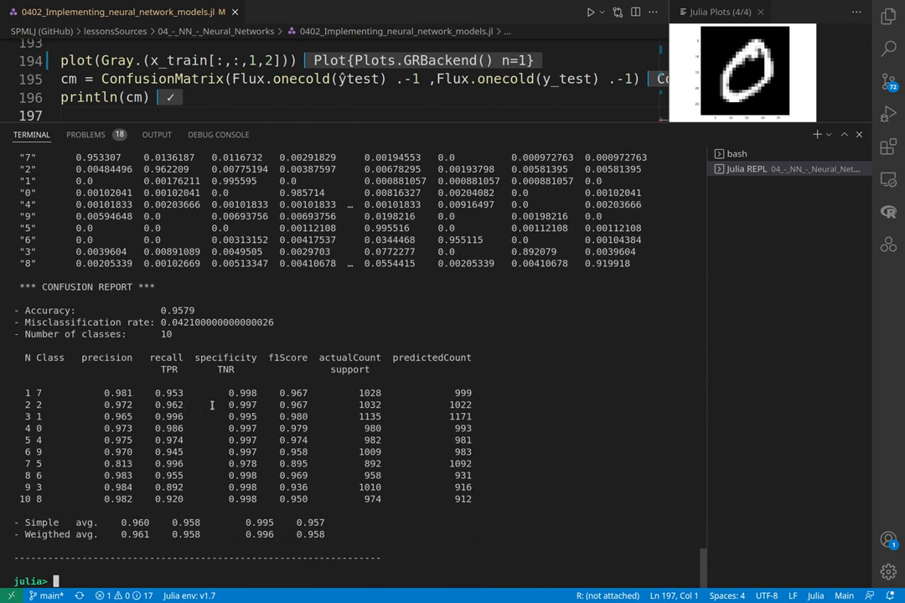
Scroll the script to the earlier BetaML binary-classification section showing 0.943 train accuracy.
{"action": "scroll", "scroll_direction": "down", "scroll_amount": 3}
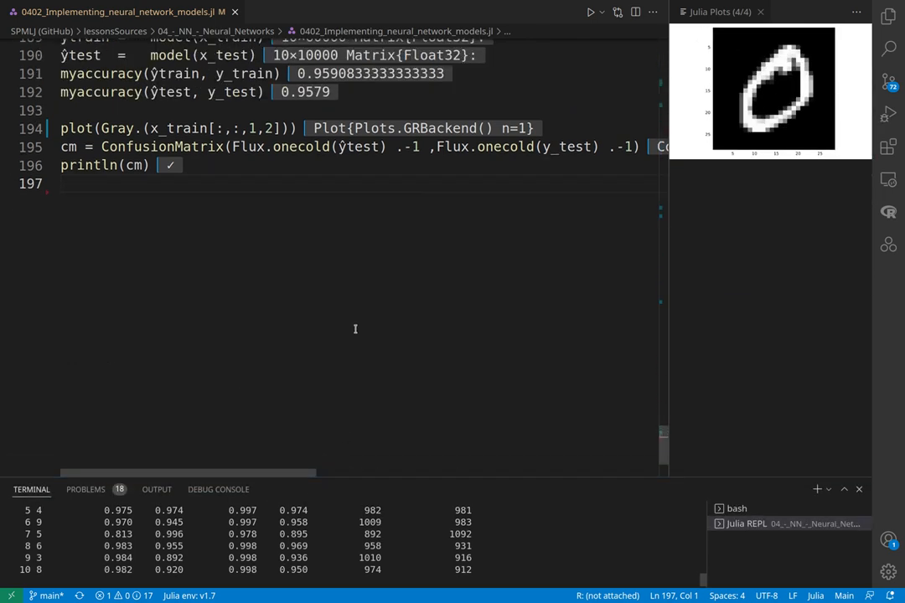
{"action": "scroll", "scroll_direction": "down", "scroll_amount": 3}
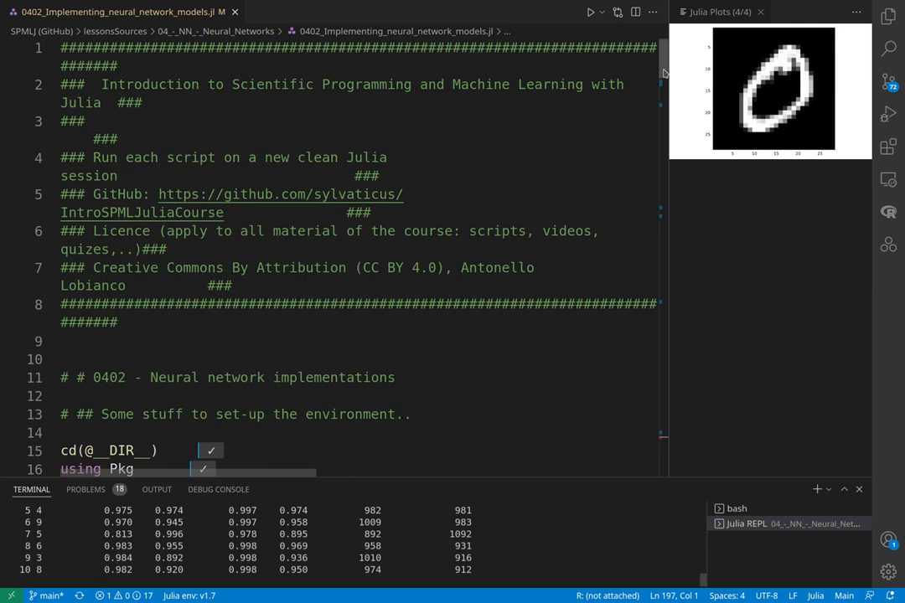
{"action": "scroll", "scroll_direction": "down", "scroll_amount": 3}
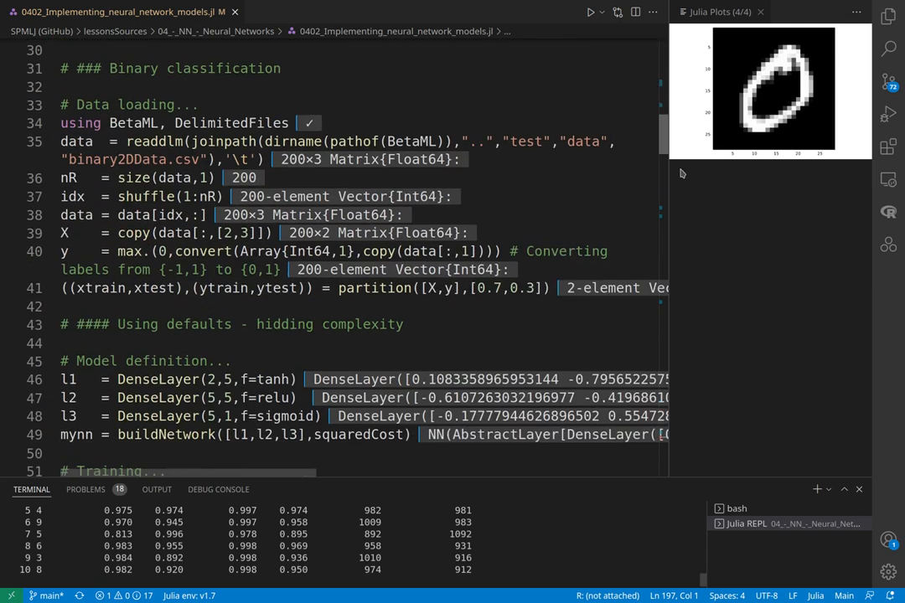
{"action": "scroll", "scroll_direction": "down", "scroll_amount": 3}
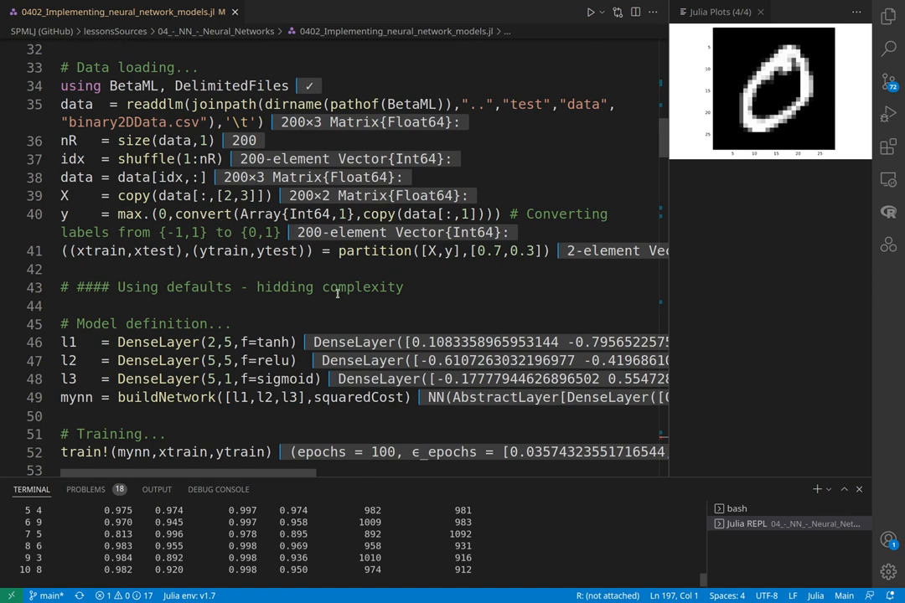
{"action": "scroll", "scroll_direction": "down", "scroll_amount": 3}
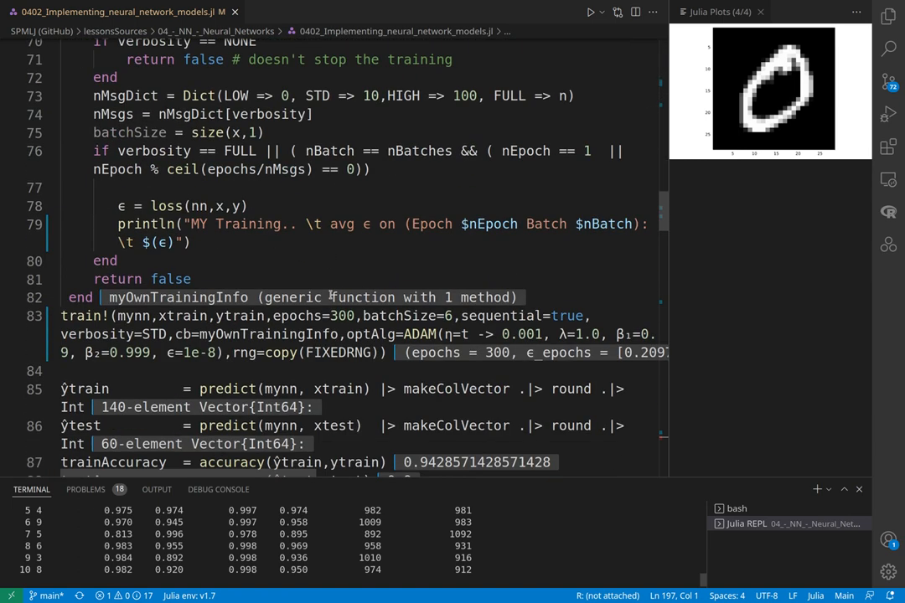